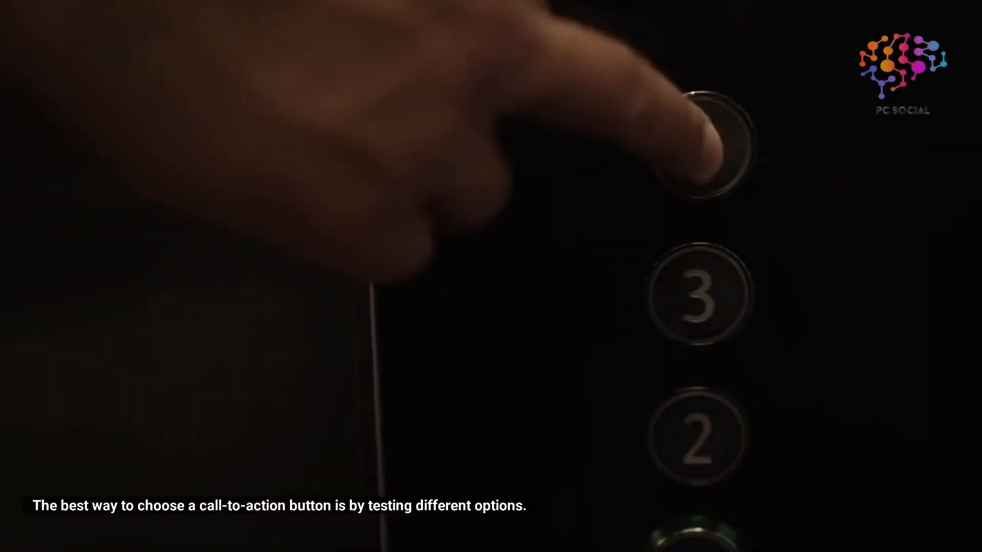
click(699, 146)
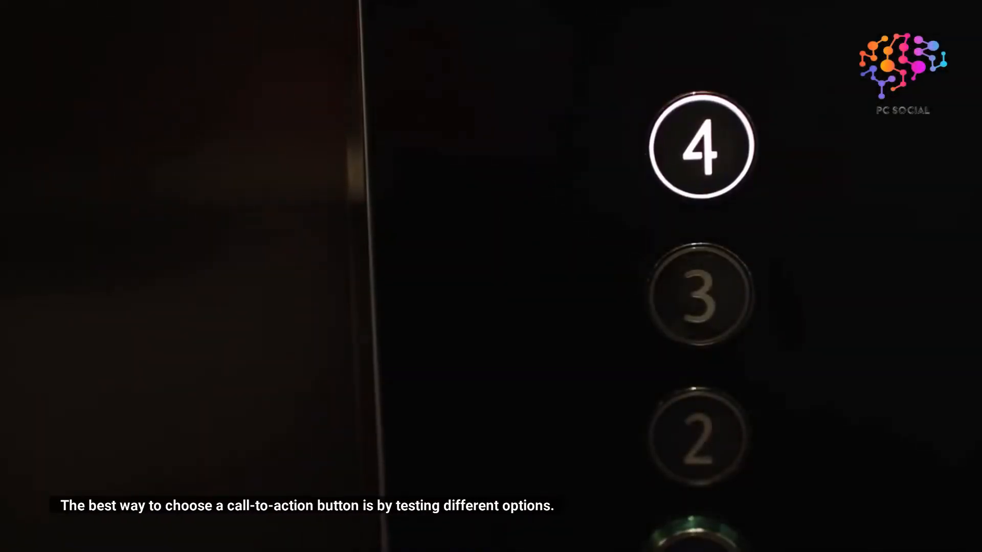